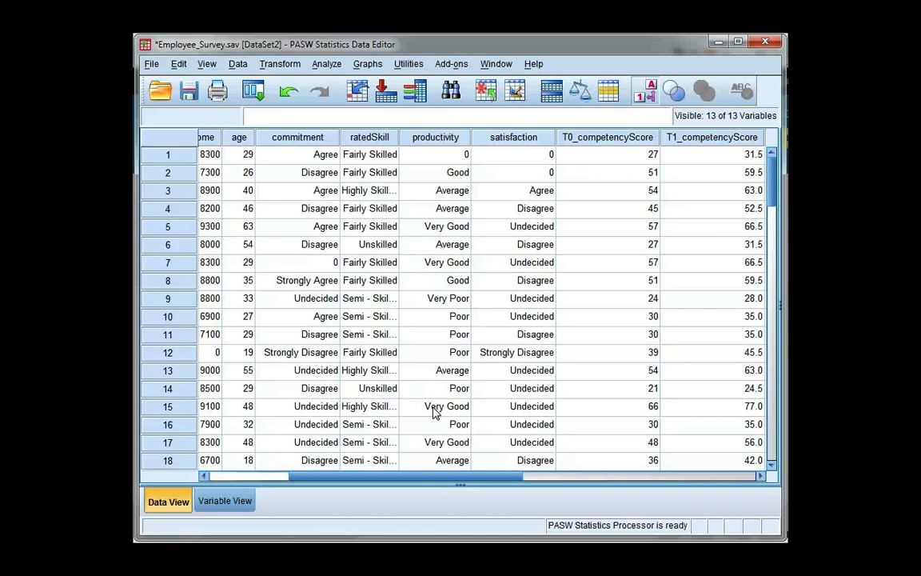
{"action": "mouse_move", "coordinate": [413, 384]}
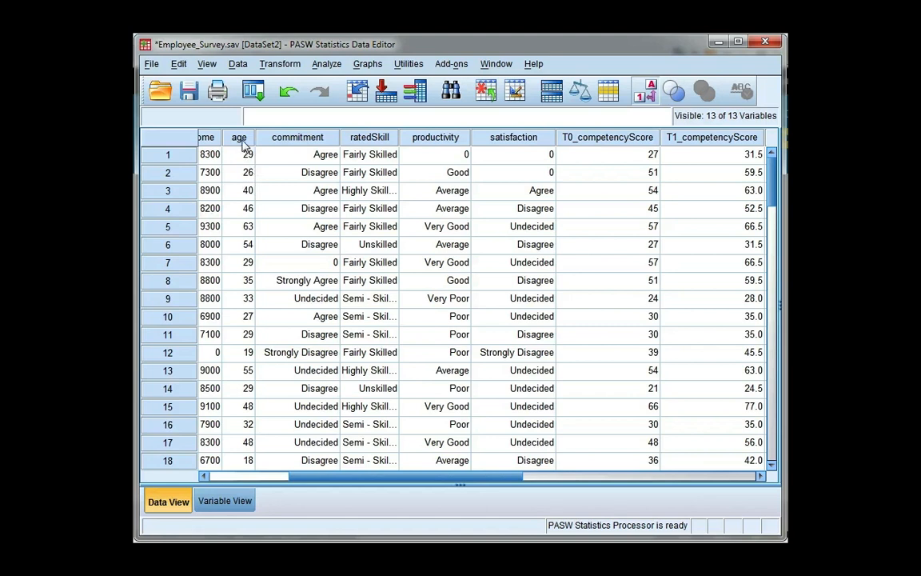
{"action": "mouse_move", "coordinate": [434, 138]}
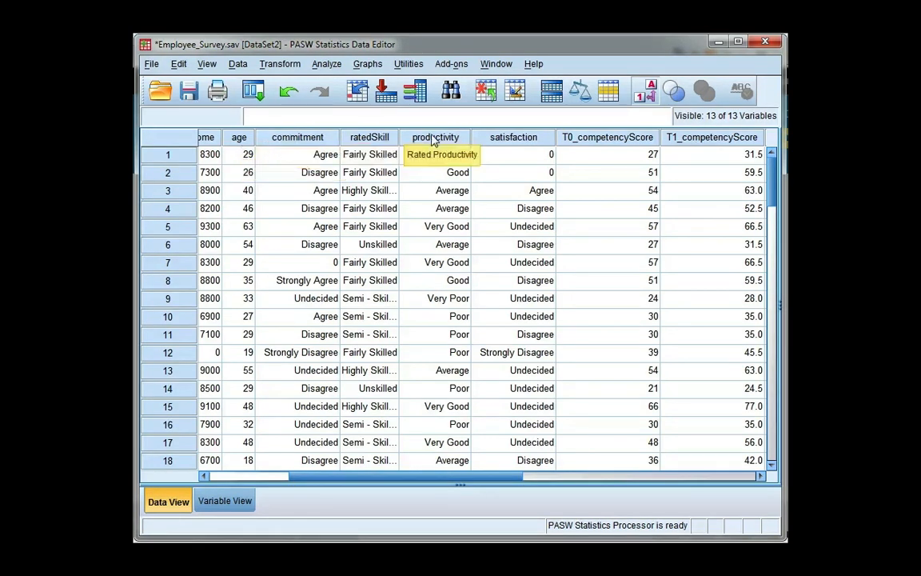
{"action": "mouse_move", "coordinate": [603, 150]}
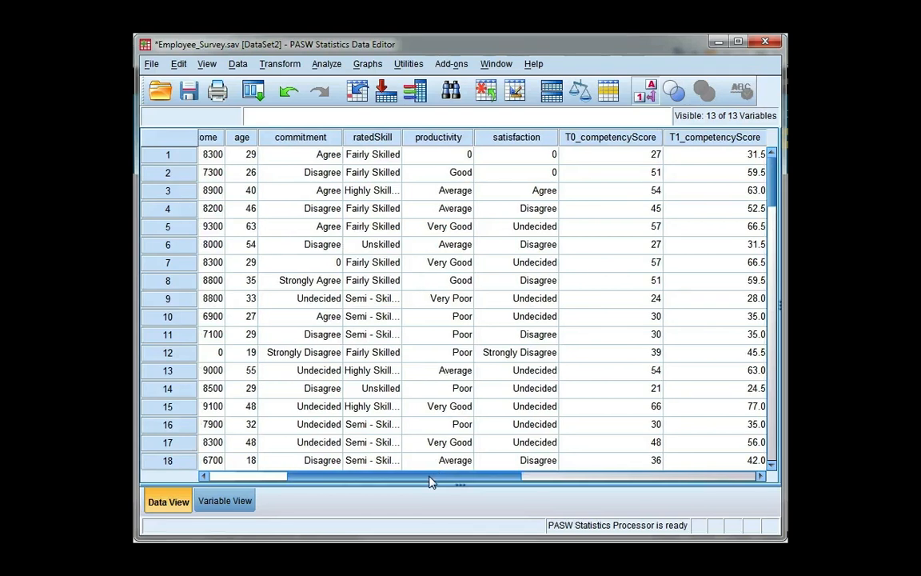
Begin a new grouped scatter chart from the Graphs menu's chart builder
{"action": "scroll", "scroll_direction": "left", "scroll_amount": 3}
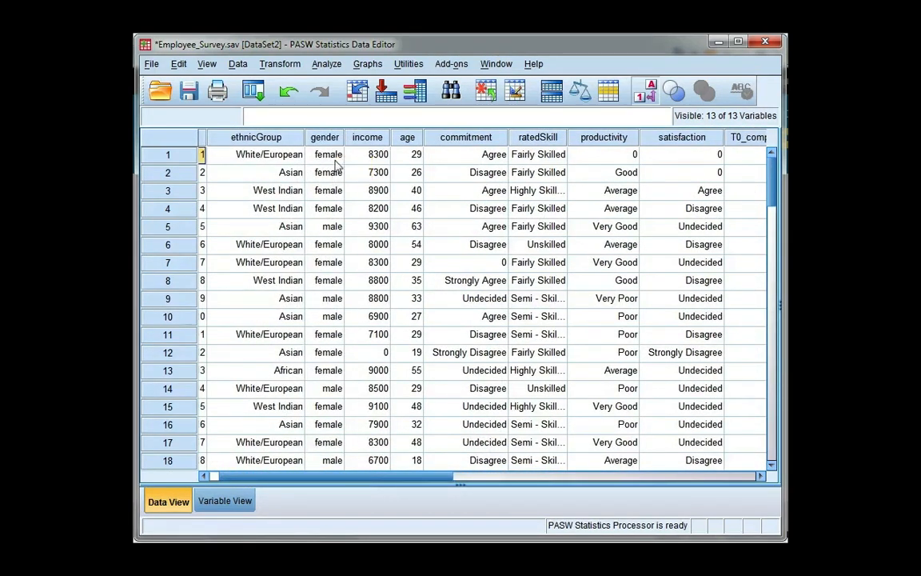
{"action": "mouse_move", "coordinate": [338, 233]}
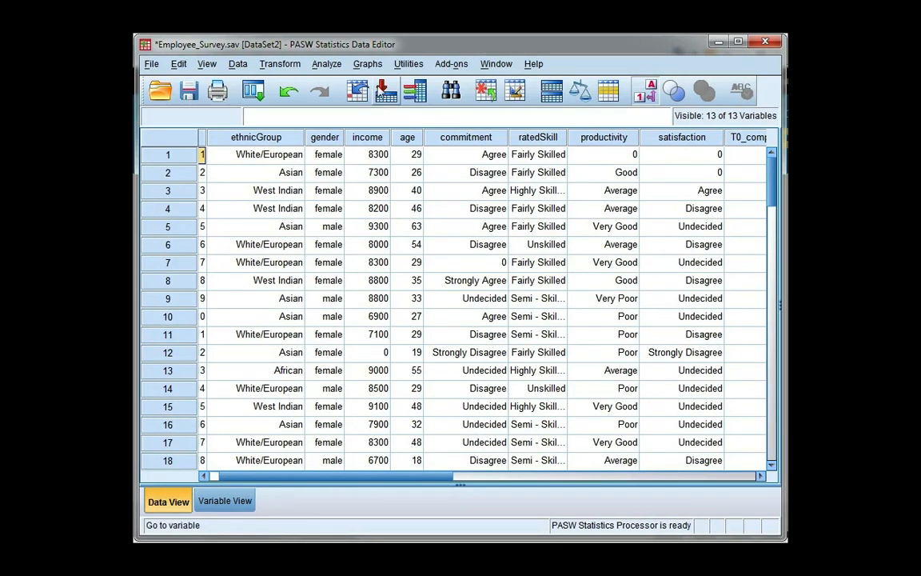
{"action": "left_click", "coordinate": [368, 64]}
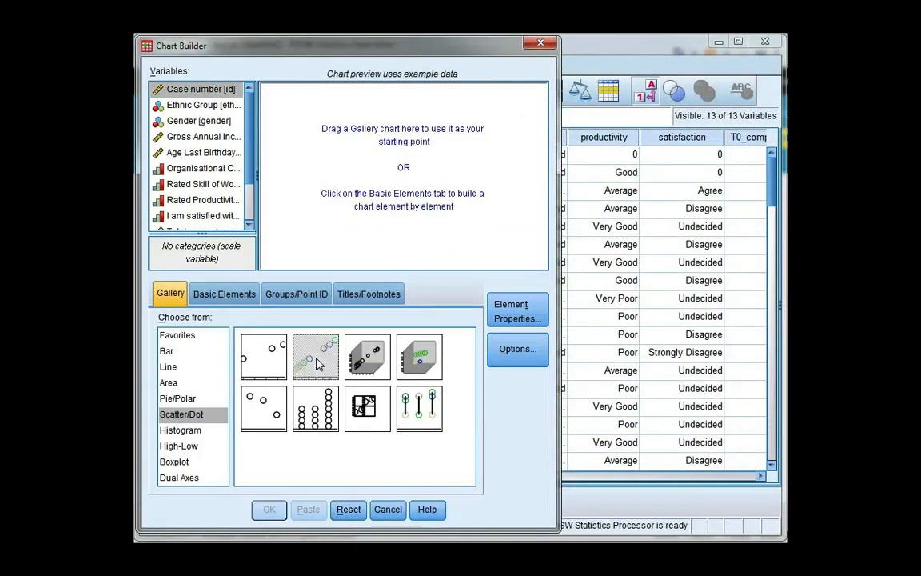
{"action": "mouse_move", "coordinate": [314, 355]}
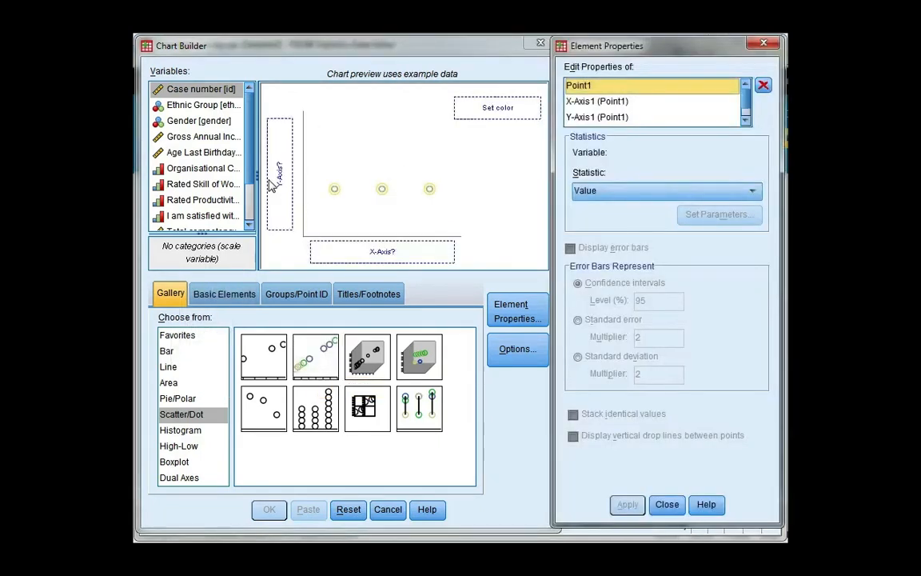
Assign Gender as the colour grouping variable in the grouped scatter preview
{"action": "left_click", "coordinate": [198, 121]}
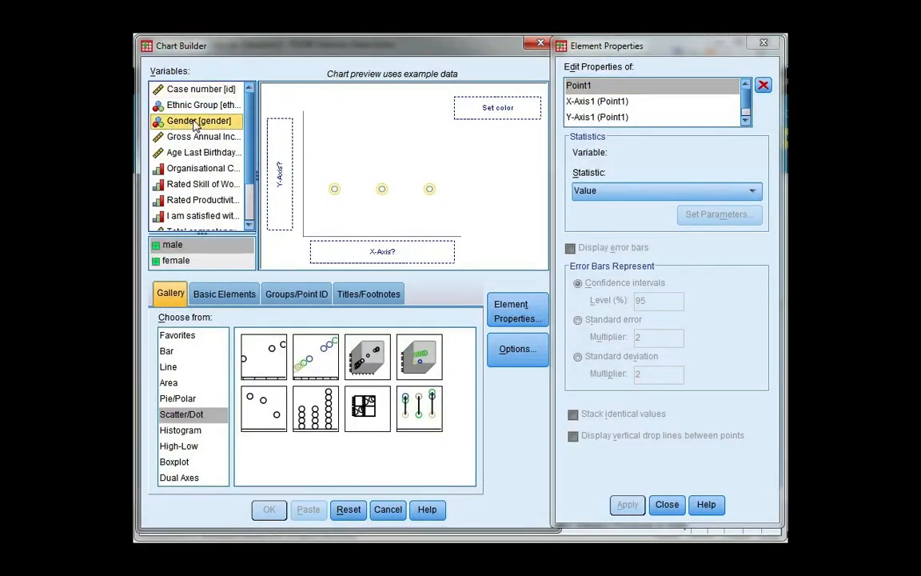
{"action": "left_click_drag", "start_coordinate": [198, 122], "coordinate": [497, 111]}
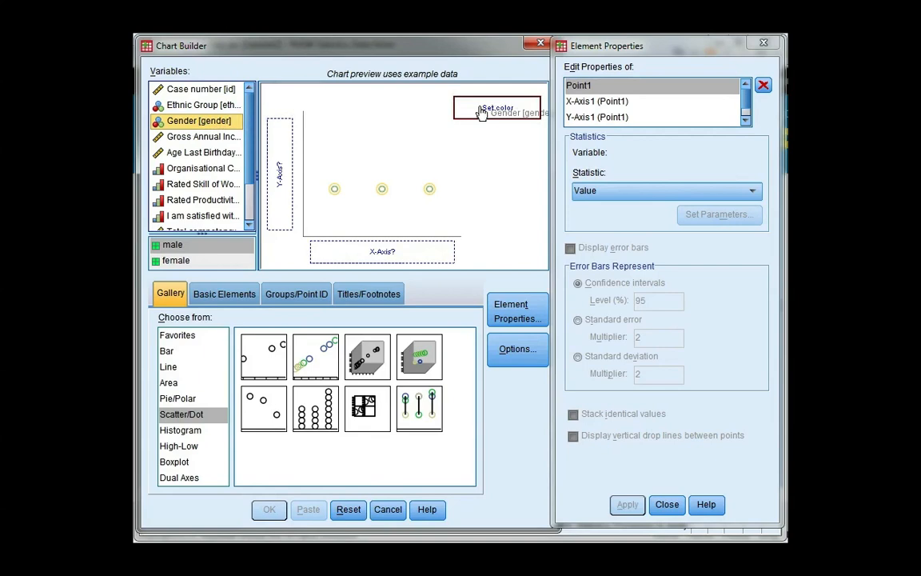
{"action": "left_click_drag", "start_coordinate": [198, 121], "coordinate": [497, 109]}
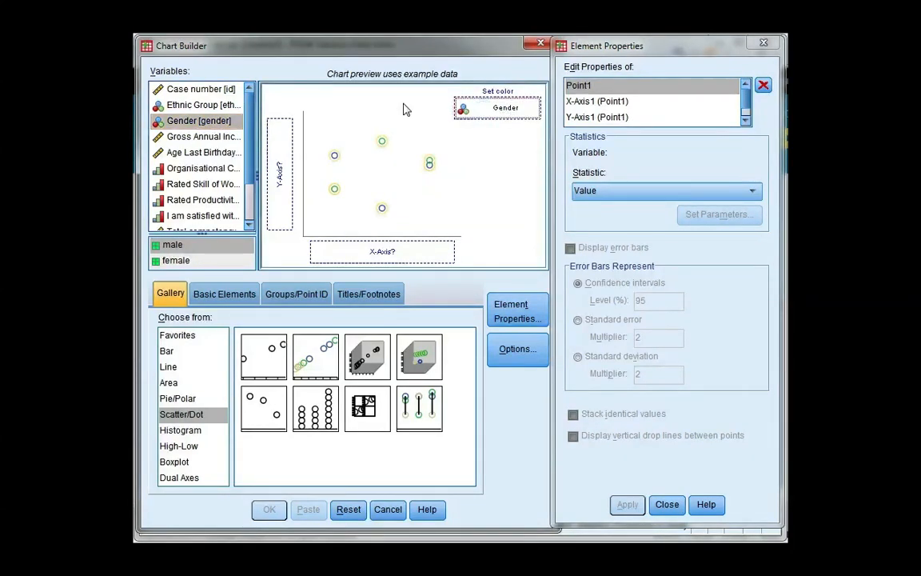
{"action": "left_click", "coordinate": [202, 152]}
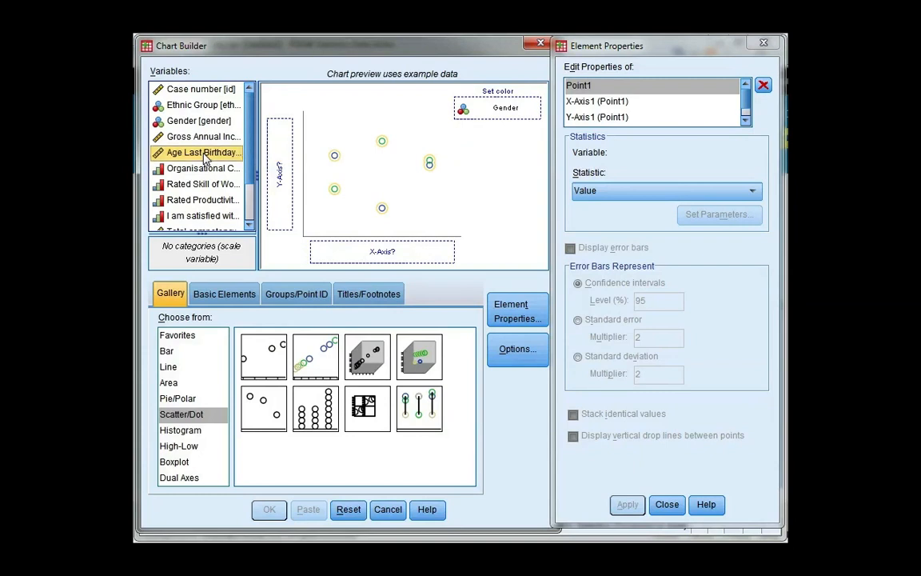
Place Age Last Birthday on the x-axis, pre-job total competency score on the y-axis, and generate the plot
{"action": "left_click_drag", "start_coordinate": [200, 152], "coordinate": [382, 251]}
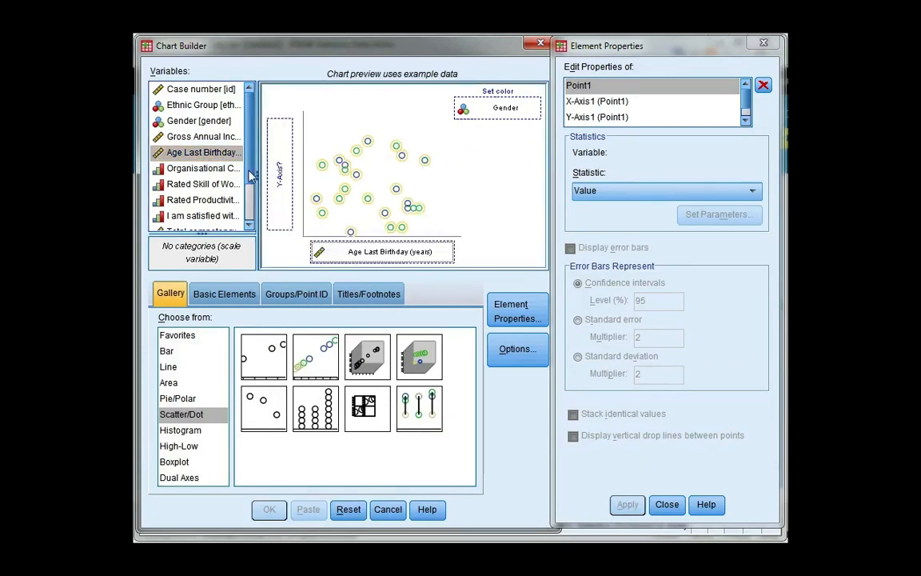
{"action": "scroll", "scroll_direction": "down", "scroll_amount": 3}
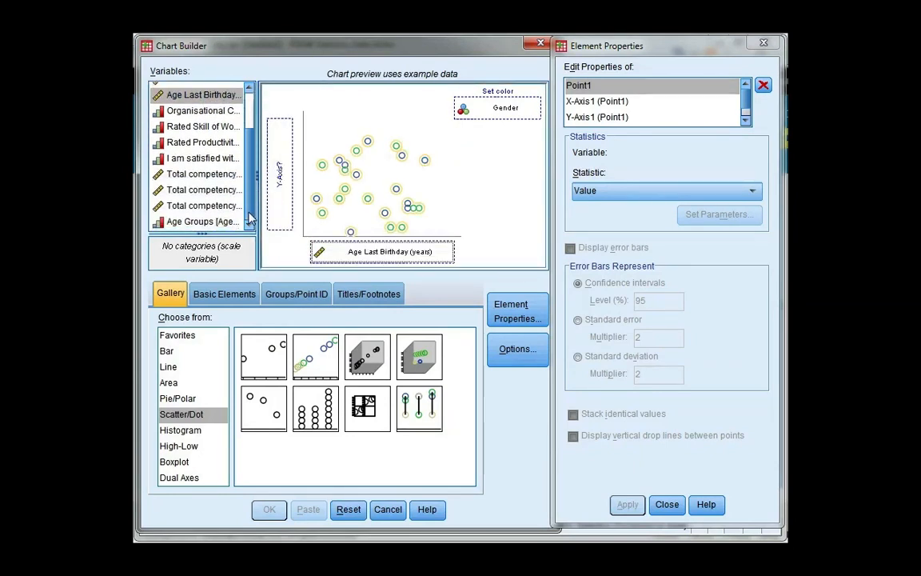
{"action": "left_click", "coordinate": [202, 173]}
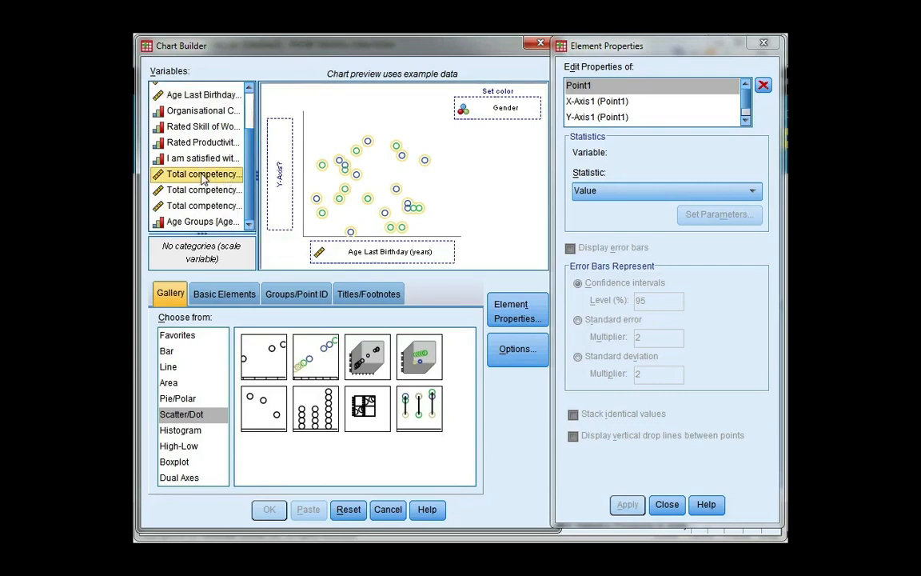
{"action": "left_click_drag", "start_coordinate": [201, 173], "coordinate": [280, 173]}
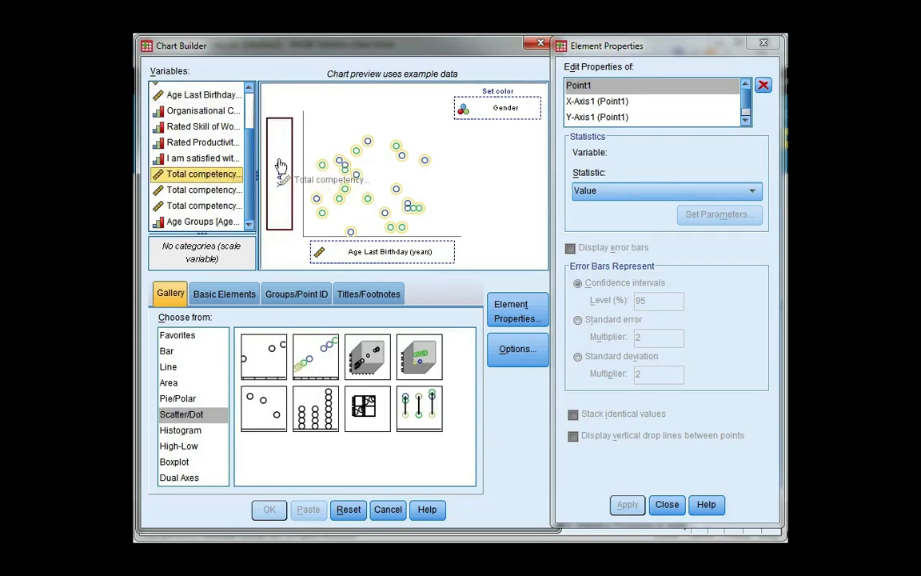
{"action": "left_click_drag", "start_coordinate": [198, 173], "coordinate": [280, 172]}
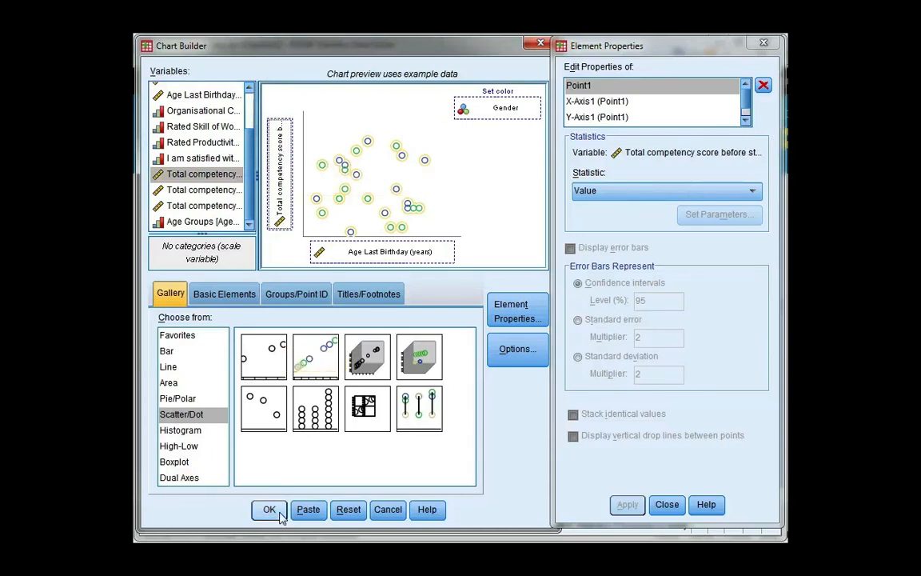
{"action": "left_click", "coordinate": [268, 508]}
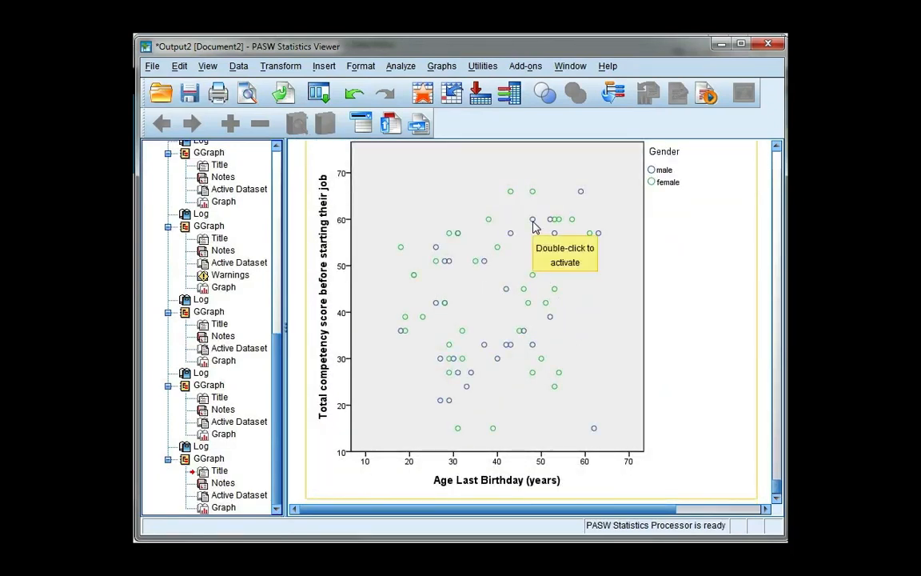
{"action": "mouse_move", "coordinate": [511, 198]}
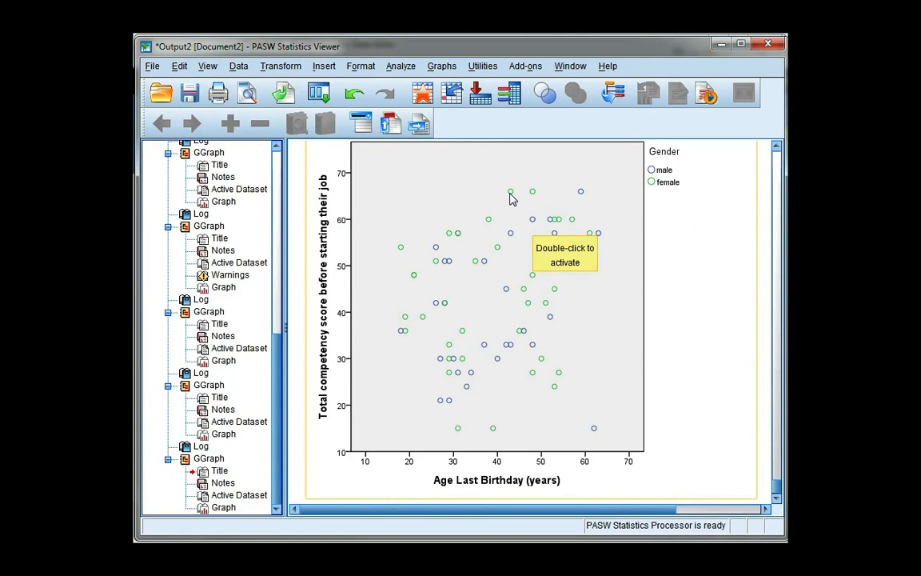
{"action": "mouse_move", "coordinate": [431, 289]}
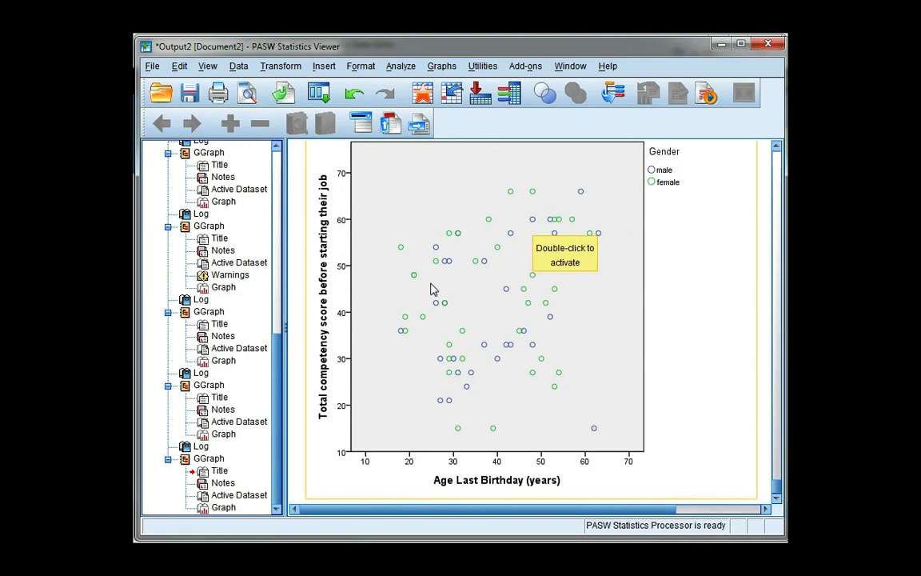
{"action": "mouse_move", "coordinate": [425, 390]}
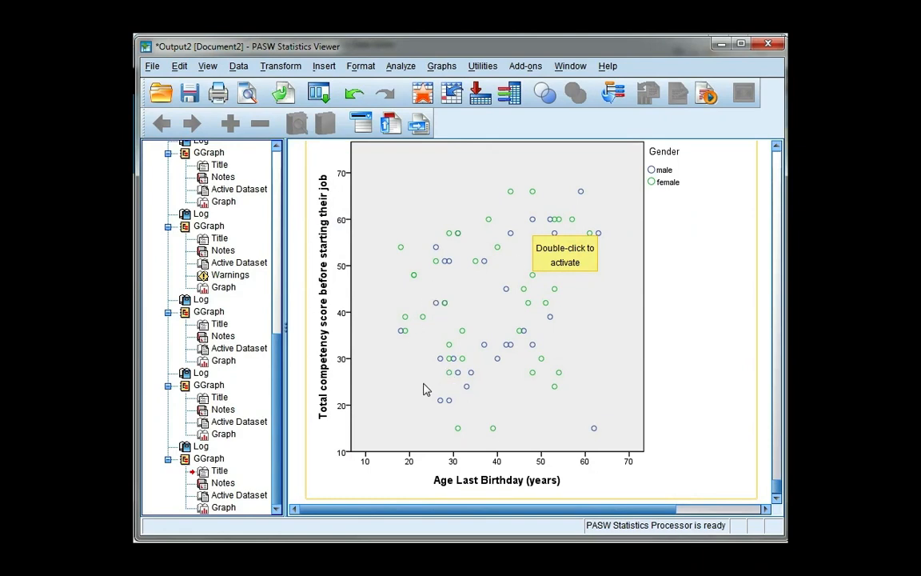
{"action": "mouse_move", "coordinate": [471, 376]}
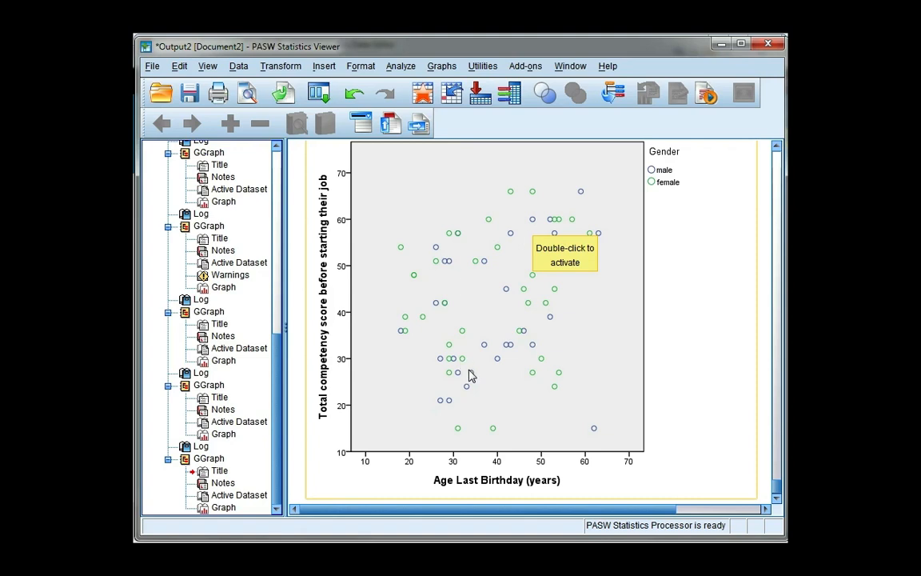
{"action": "mouse_move", "coordinate": [470, 378]}
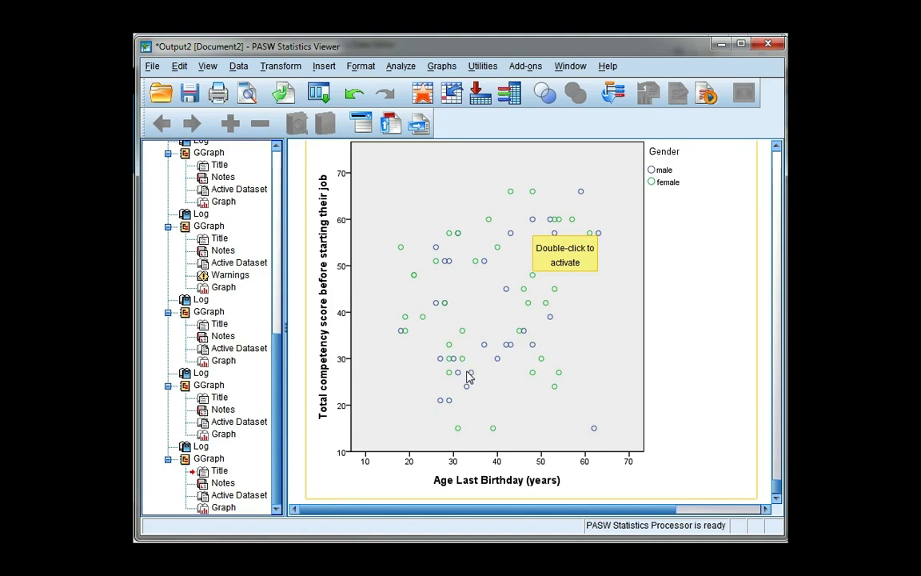